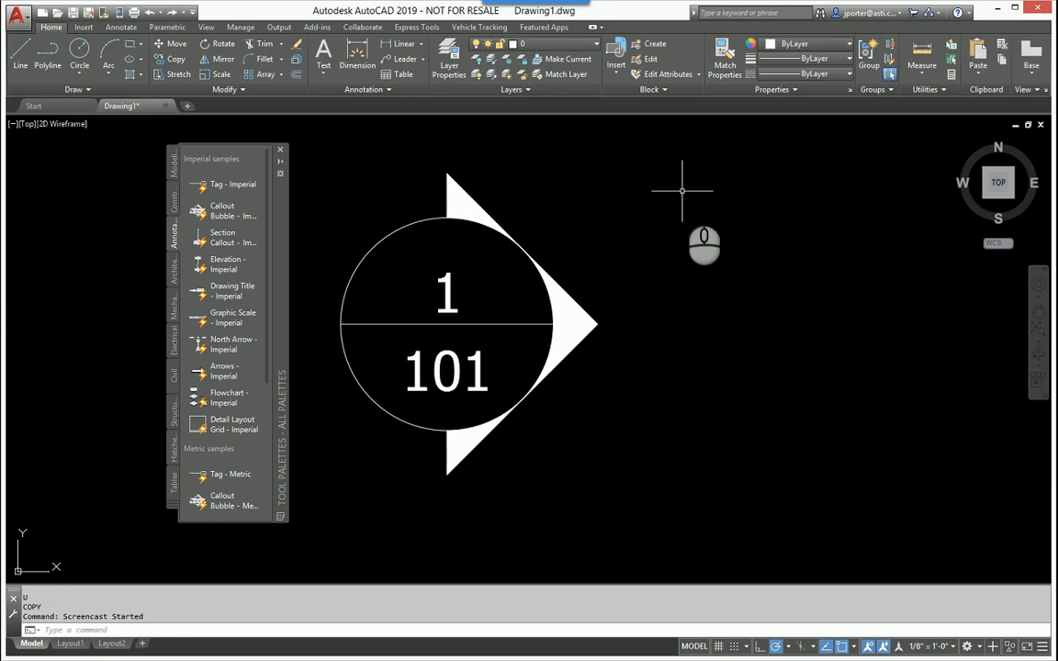
mouse_move(334, 195)
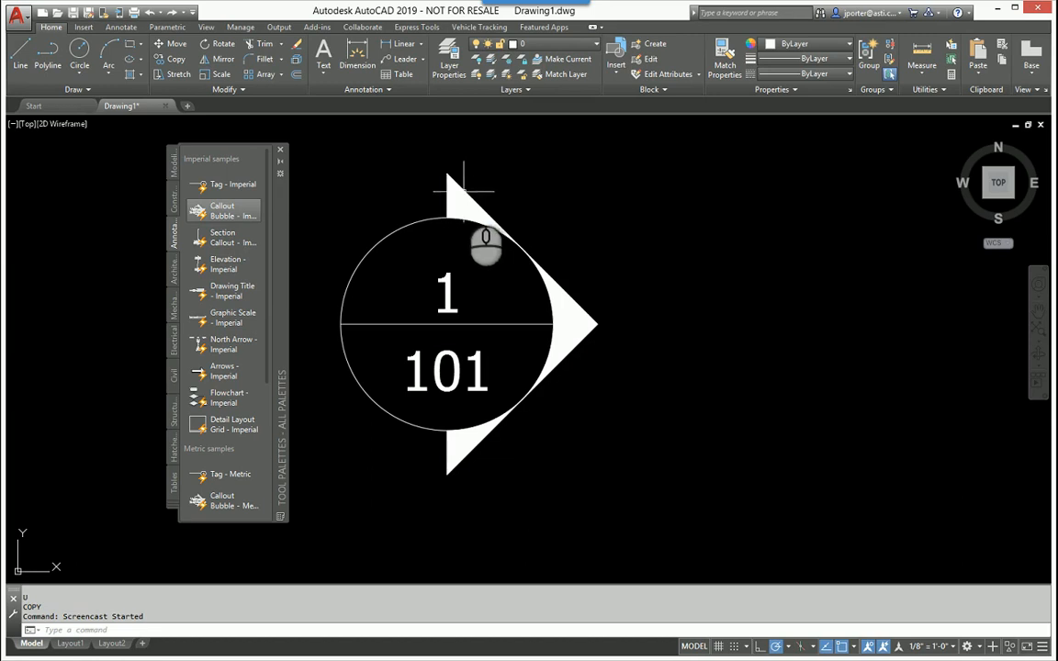
Step: Copy the callout bubble and place the duplicate to the right of the original
double_click(449, 294)
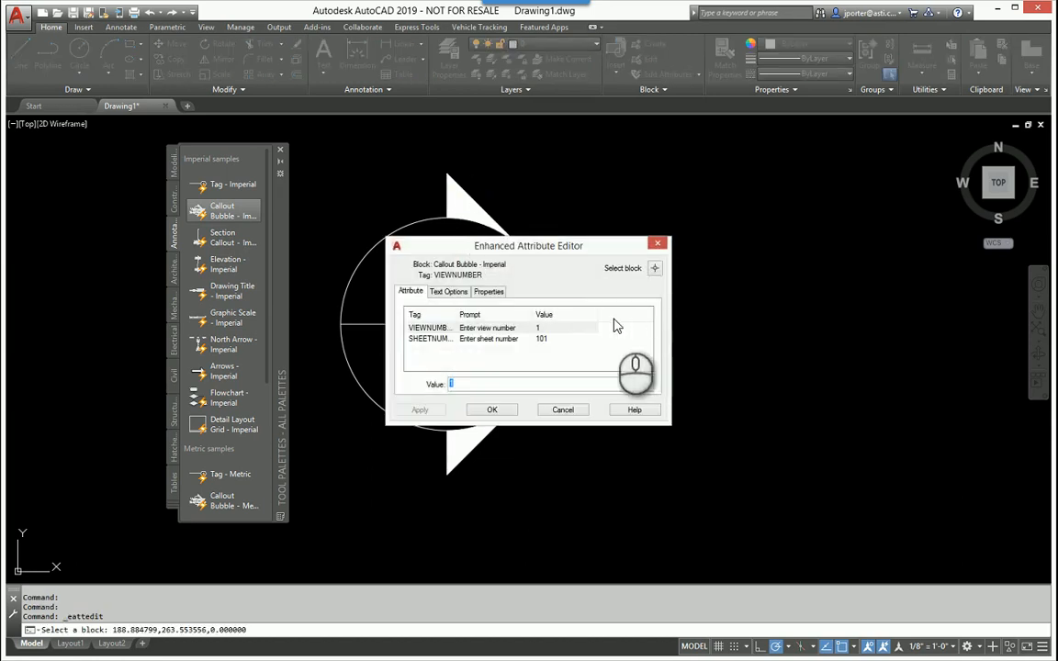
left_click(493, 409)
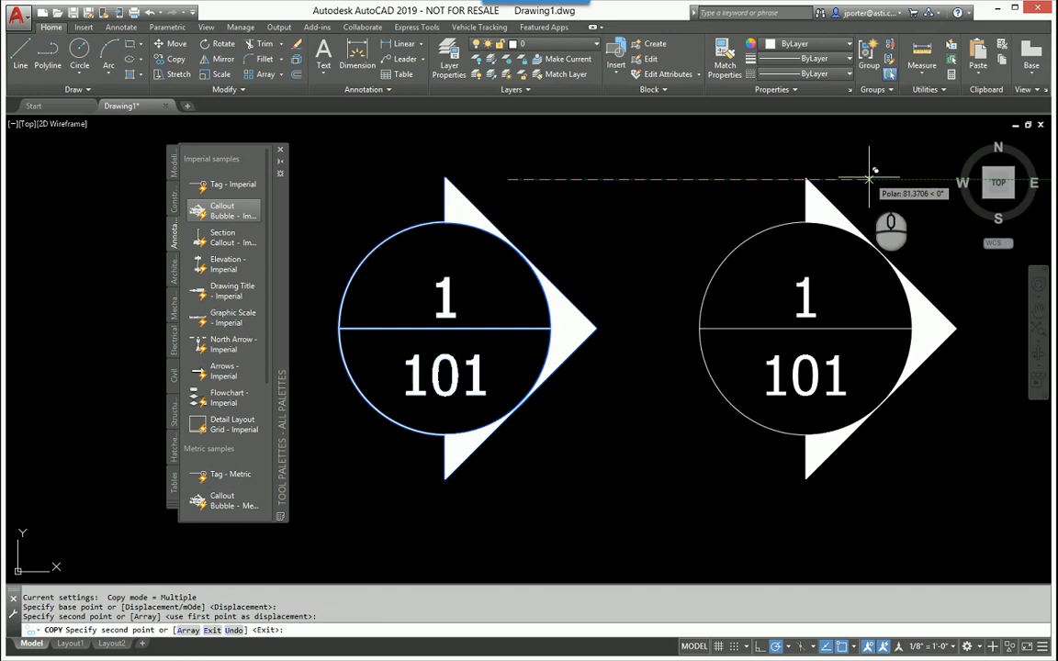
key("Escape")
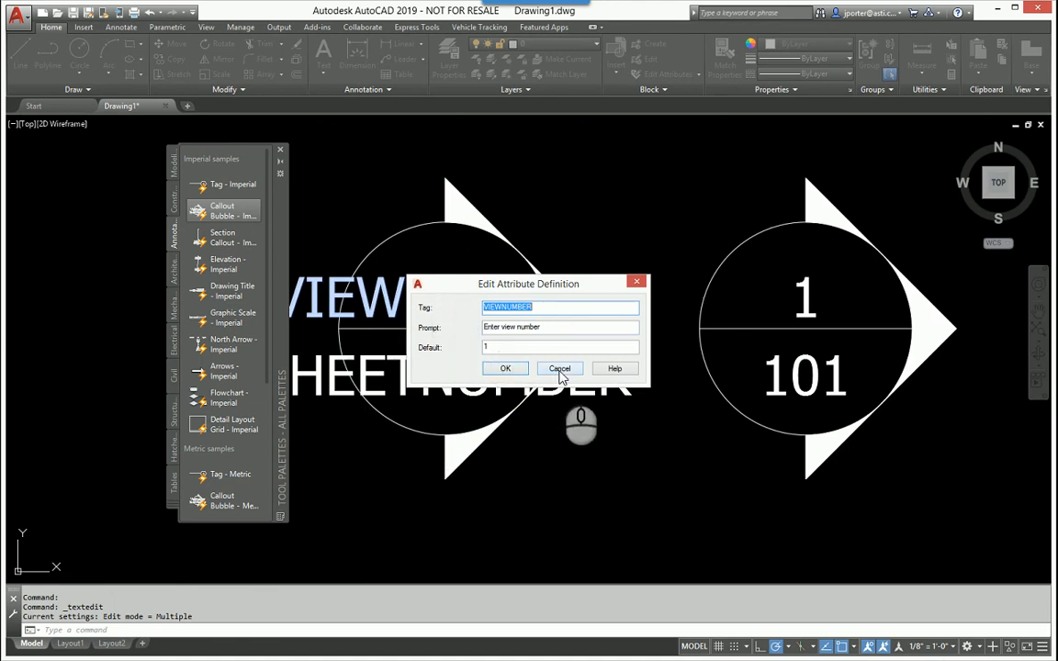
Step: Cancel the Edit Attribute Definition dialog, leaving the exploded bubble showing VIEWNUMBER and SHEETNUMBER
left_click(558, 367)
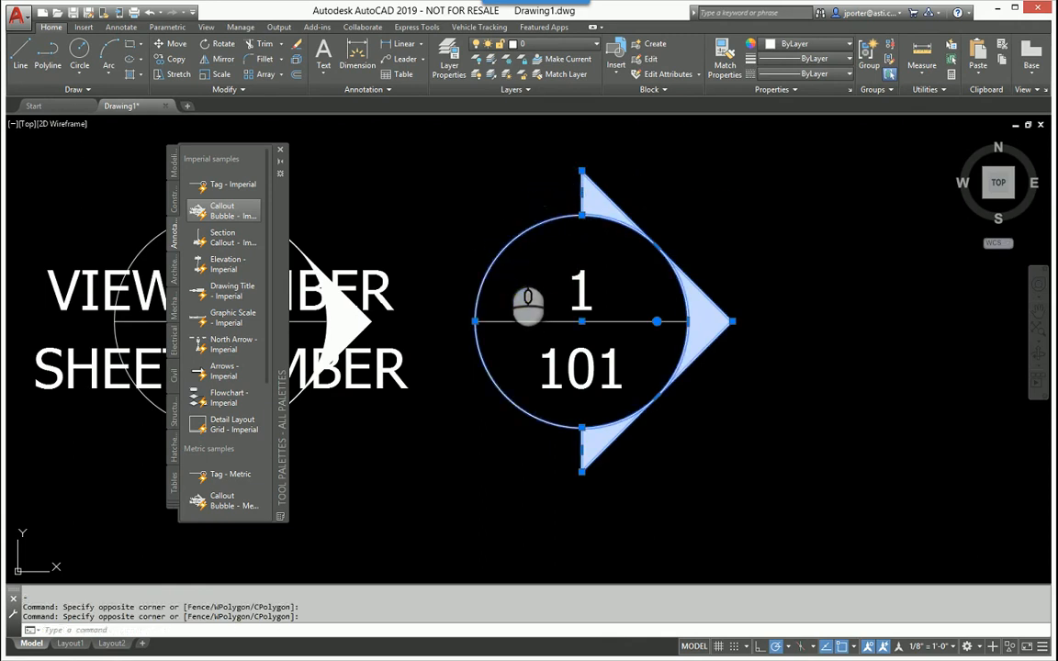
mouse_move(597, 345)
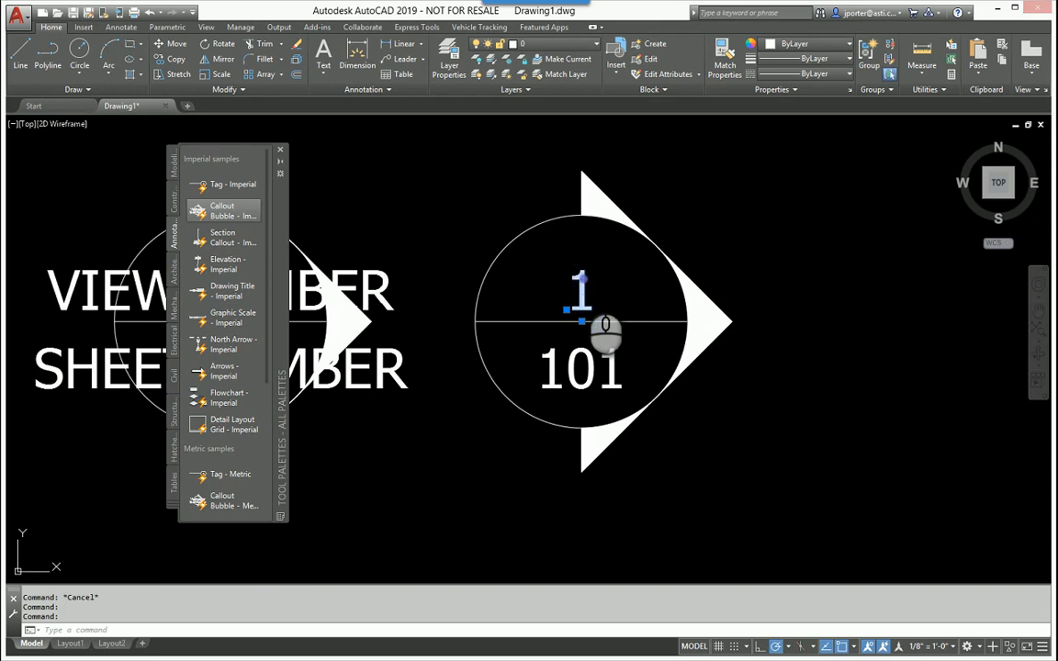
double_click(580, 290)
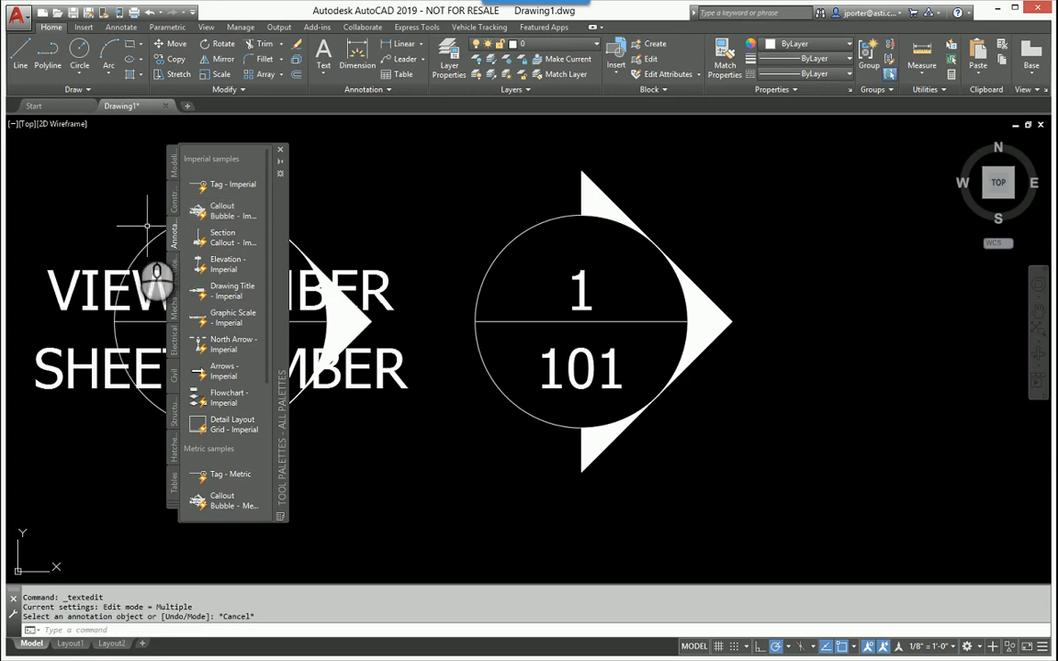
mouse_move(25, 229)
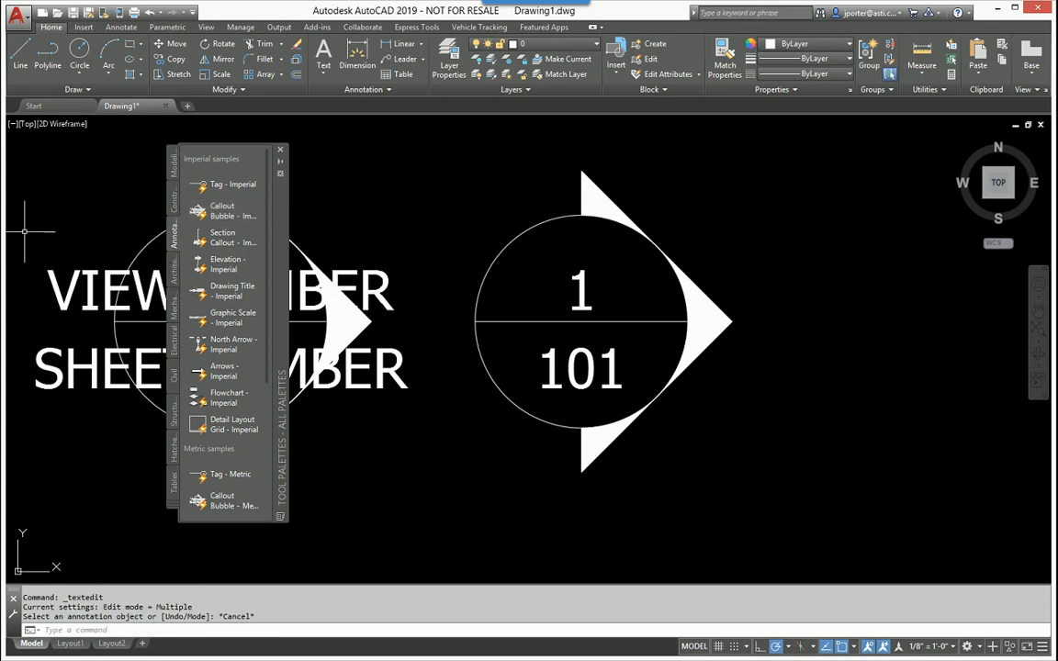